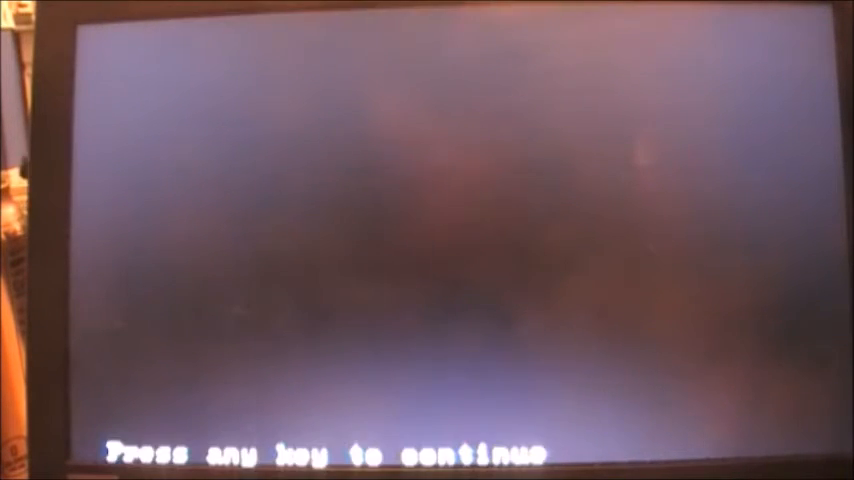
Step: Exit the output screen to the QBA13.BAS code and rerun the border-and-moving-lines program
key(enter)
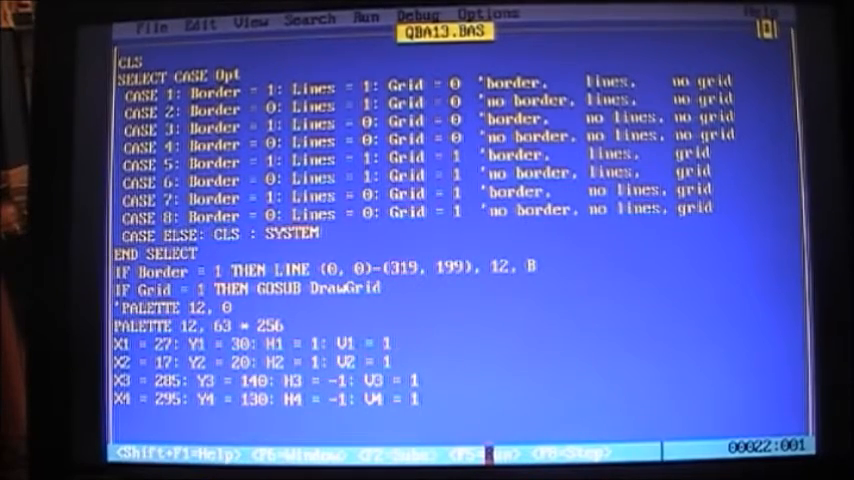
key(F5)
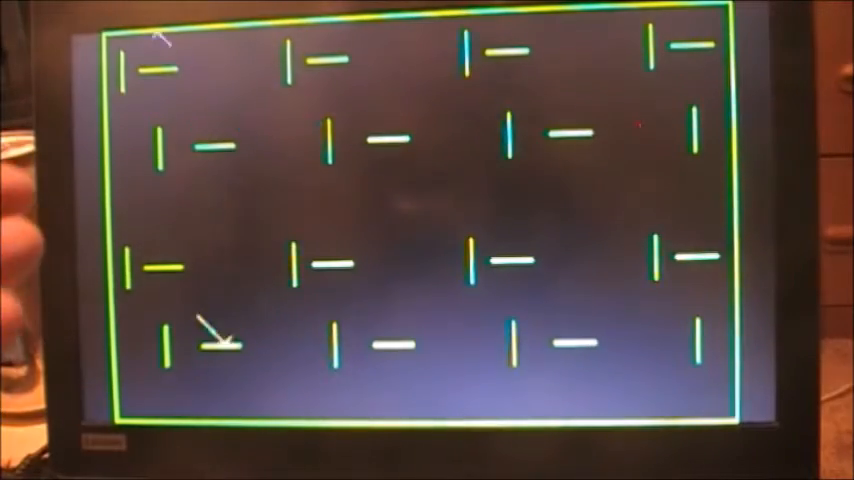